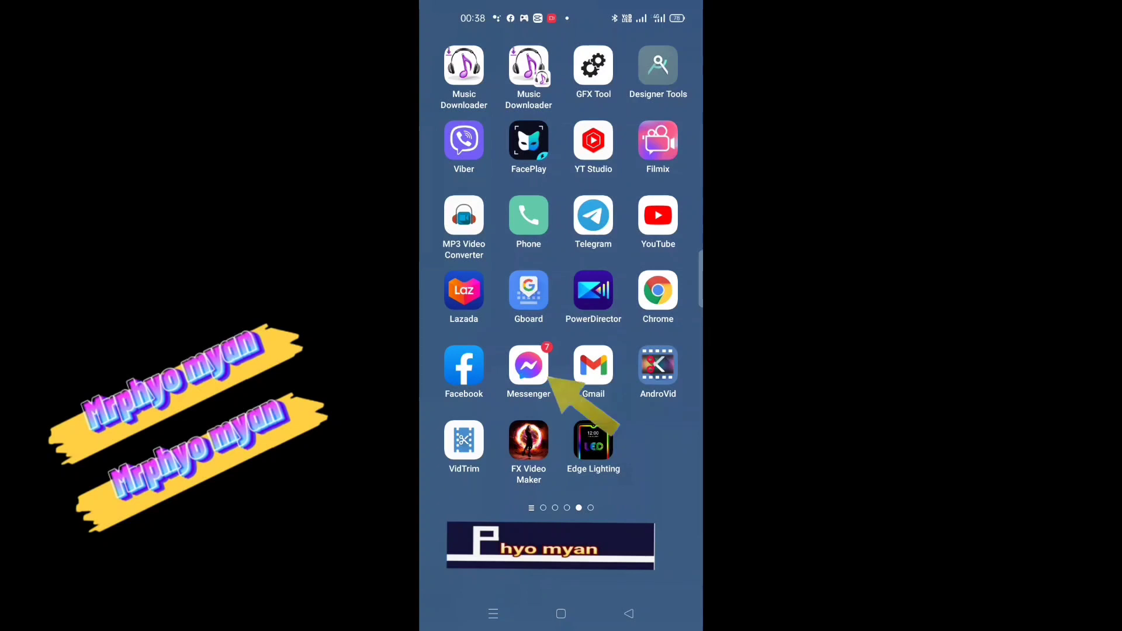
# - Launch Messenger from the home screen to its chat list
pyautogui.click(529, 366)
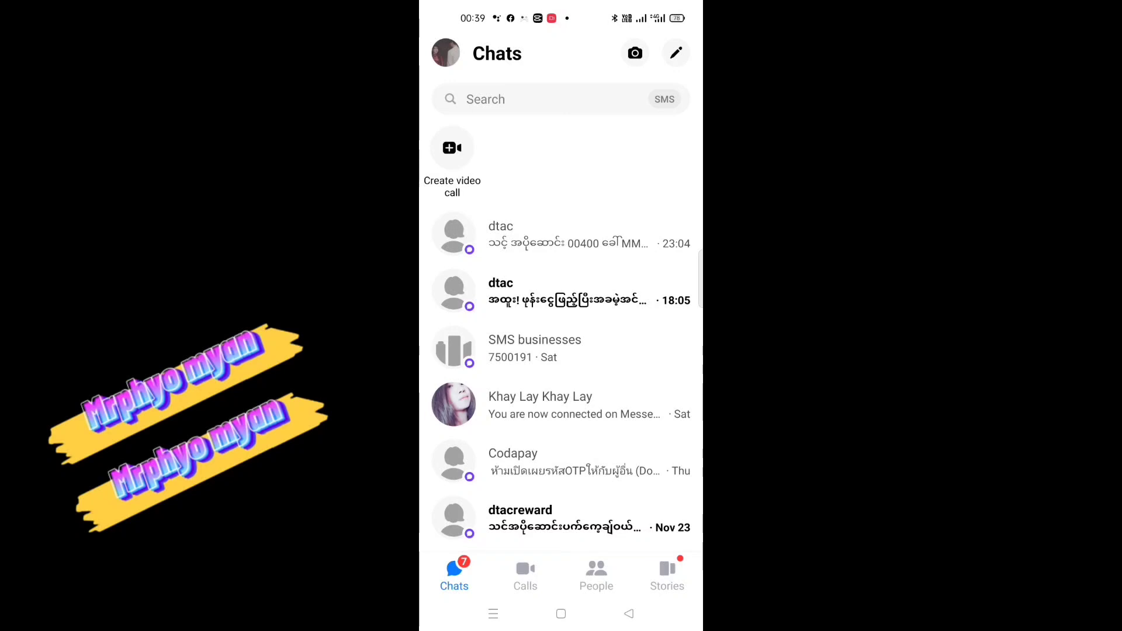
# - Go to the Me settings page via the profile picture and scroll to Preferences
pyautogui.click(446, 53)
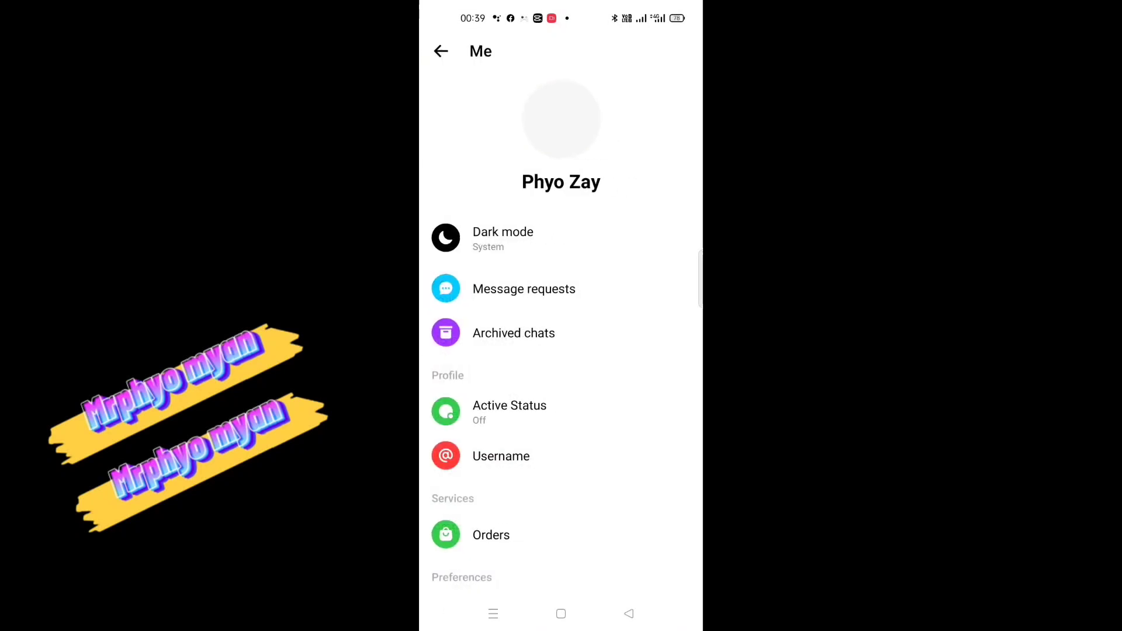
pyautogui.scroll(-3)
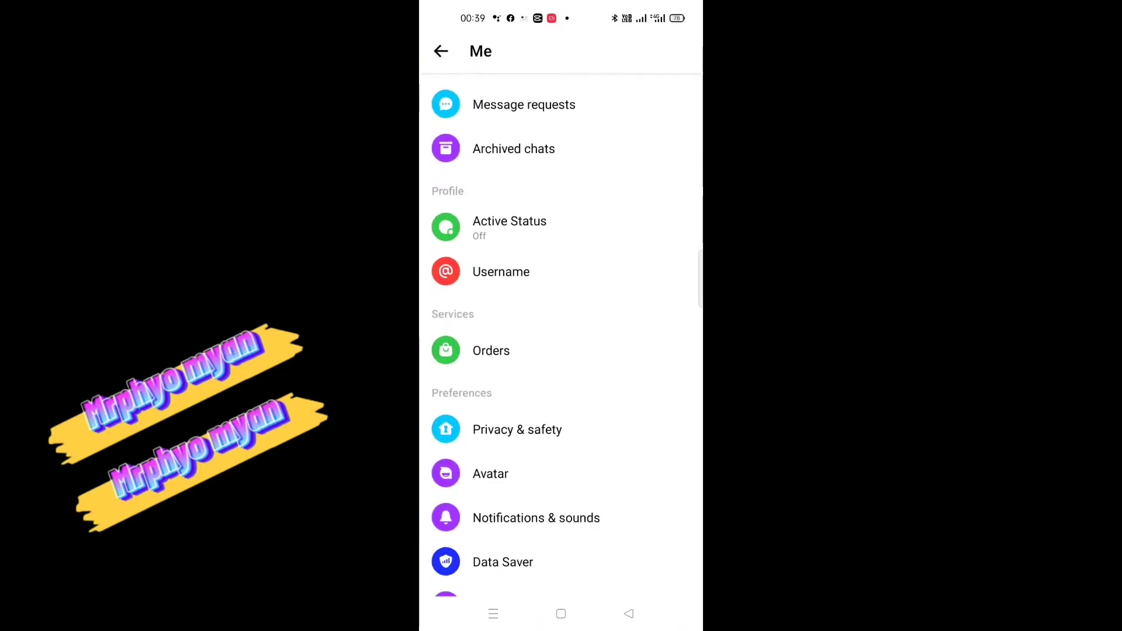
pyautogui.scroll(-3)
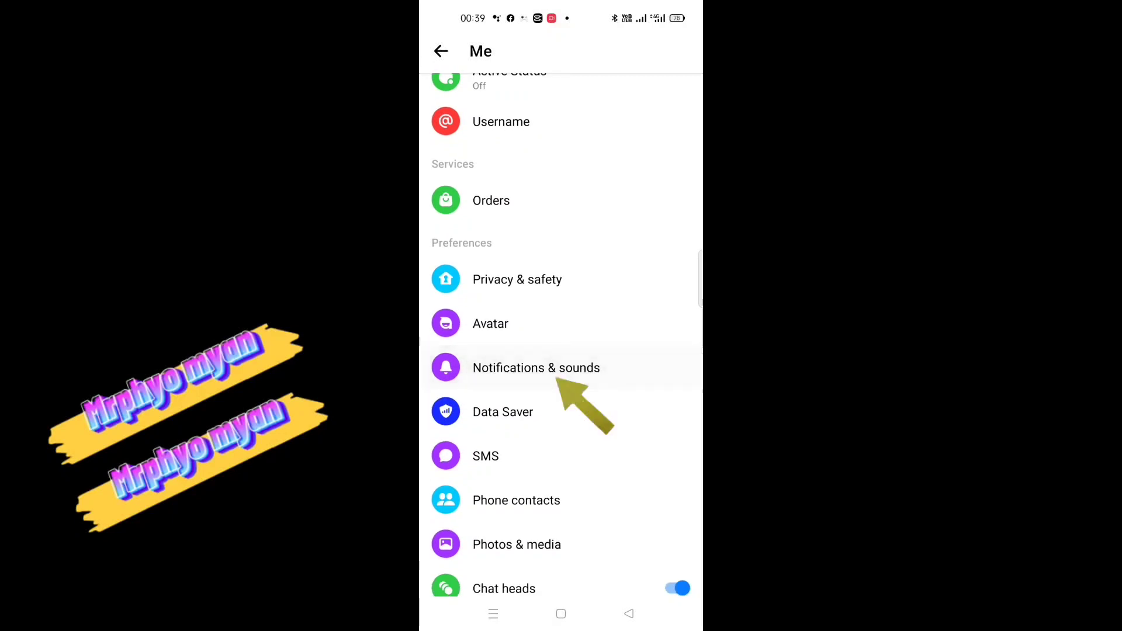
# - Enter Notifications & sounds from the Preferences section
pyautogui.click(537, 367)
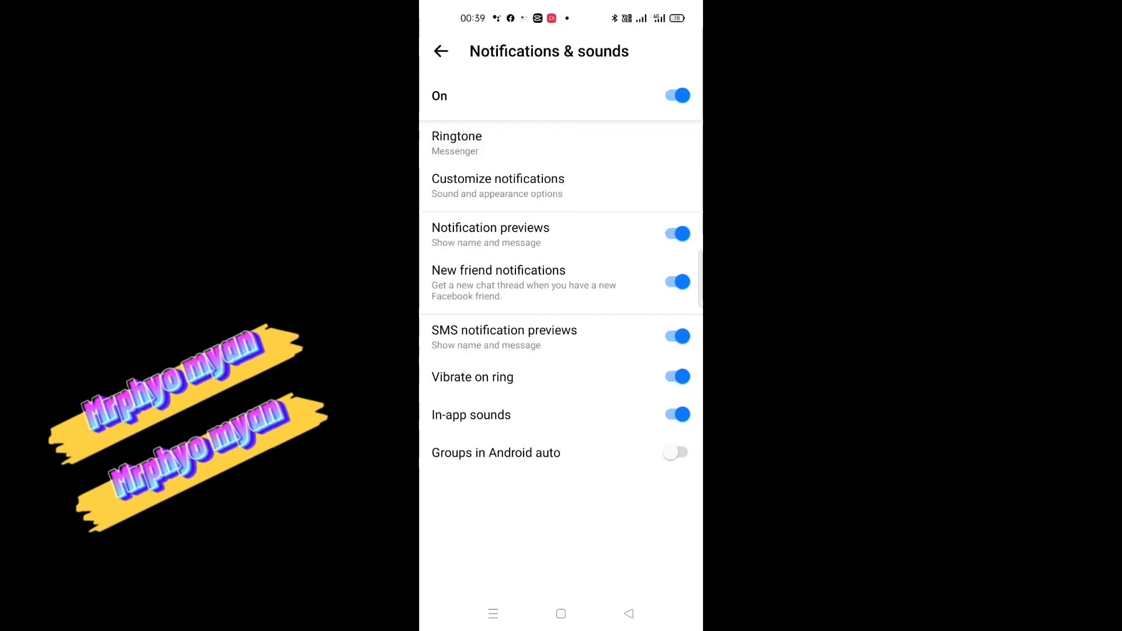
# - Preview the Dance ringtone, set the ringtone back to Messenger, and return to the Me page
pyautogui.click(456, 143)
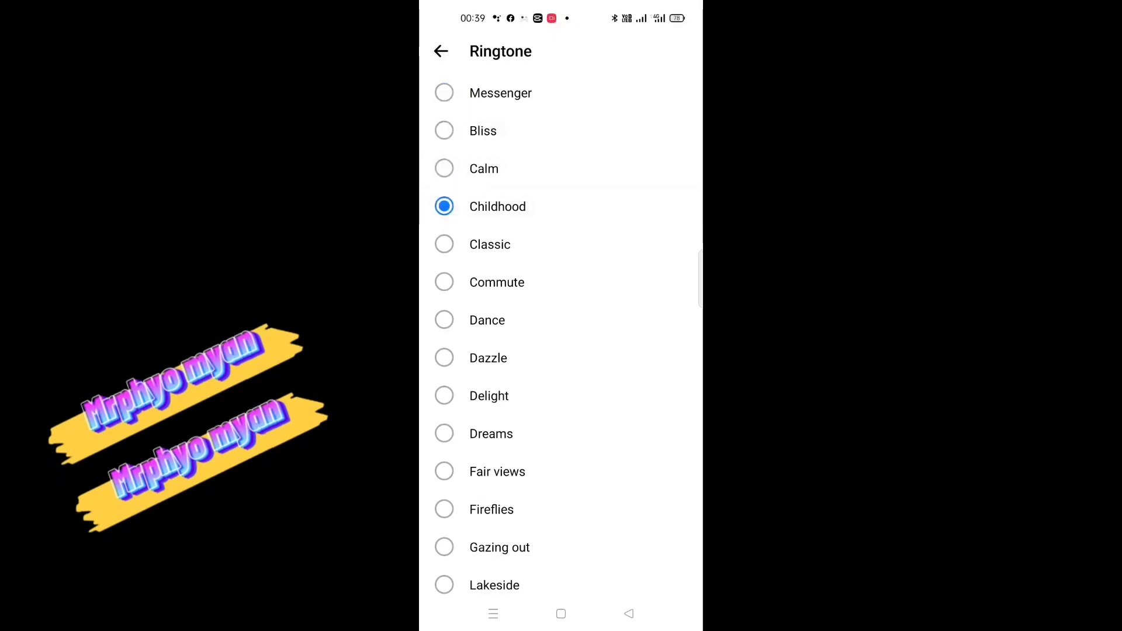
pyautogui.click(444, 282)
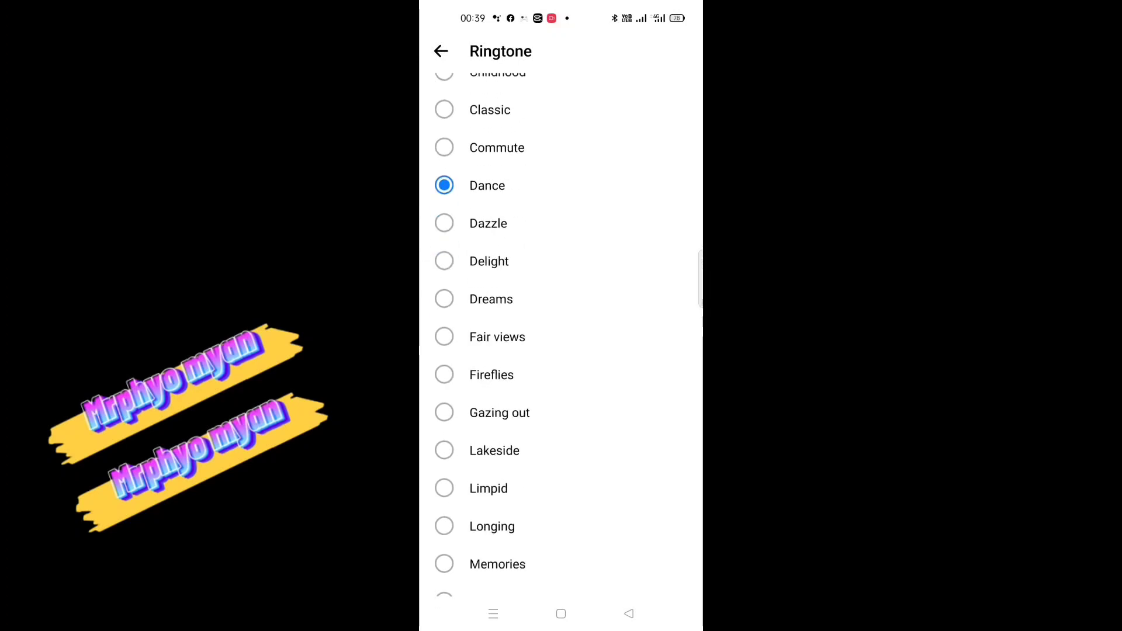
pyautogui.scroll(-3)
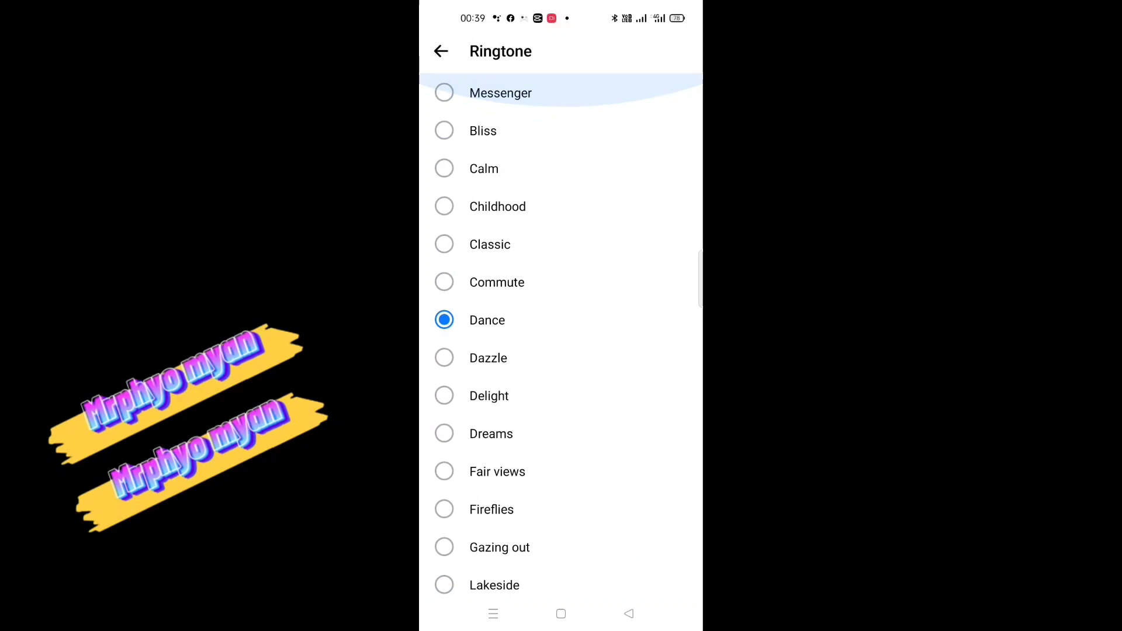
pyautogui.click(444, 93)
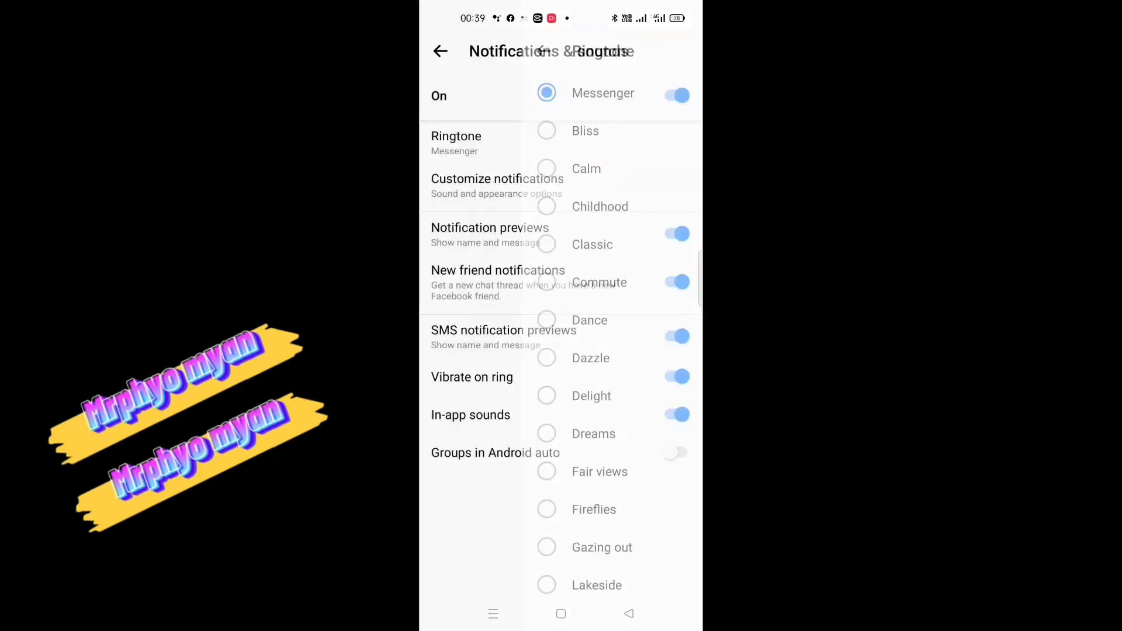
pyautogui.click(441, 50)
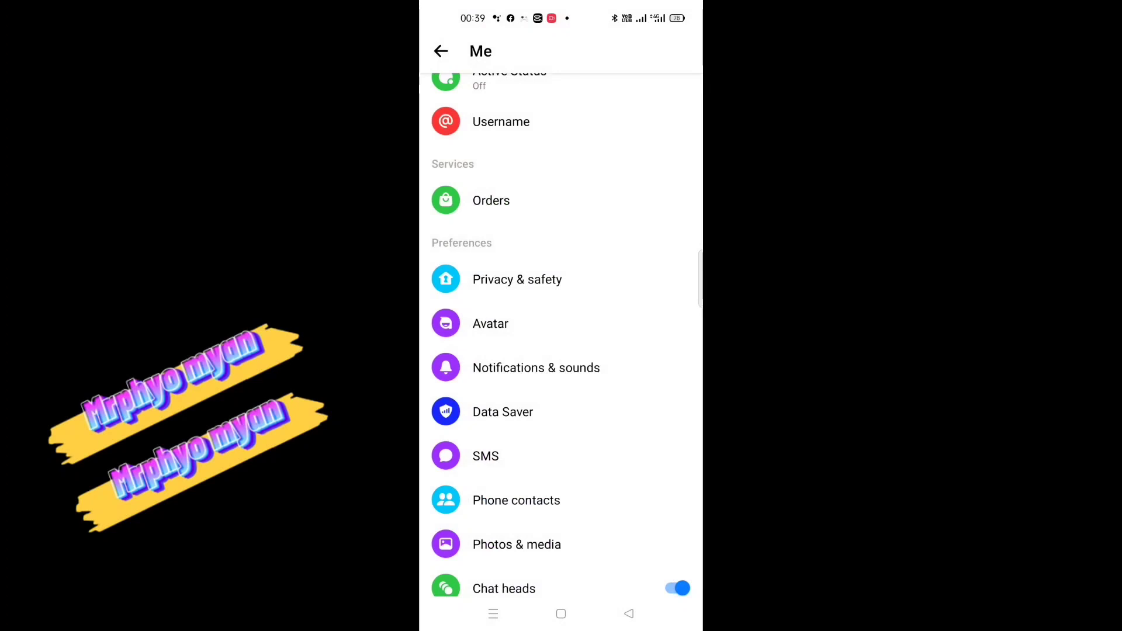